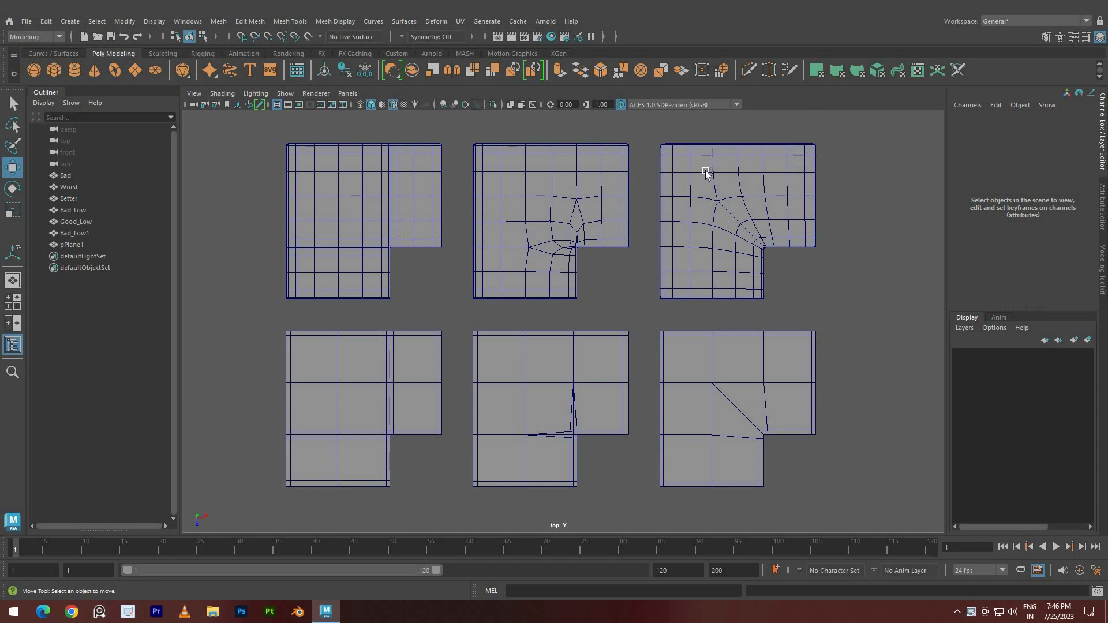
- Switch the active panel from the top view to the perspective camera
{"action": "key", "text": "space"}
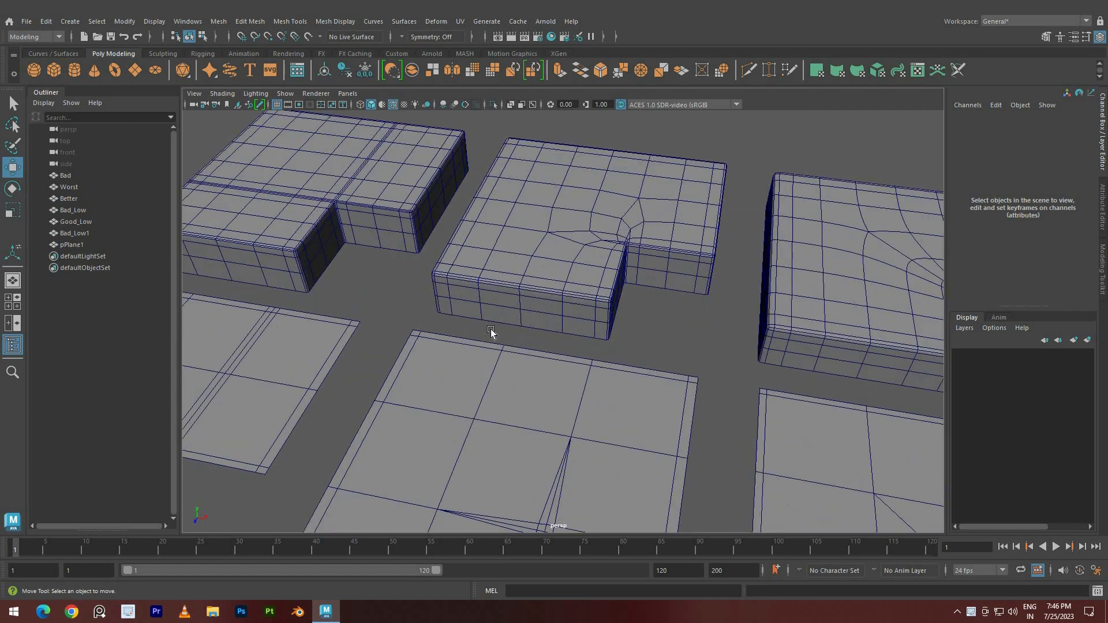
- Select the Worst mesh and enable the Poly Count heads-up display
{"action": "left_click", "coordinate": [69, 187]}
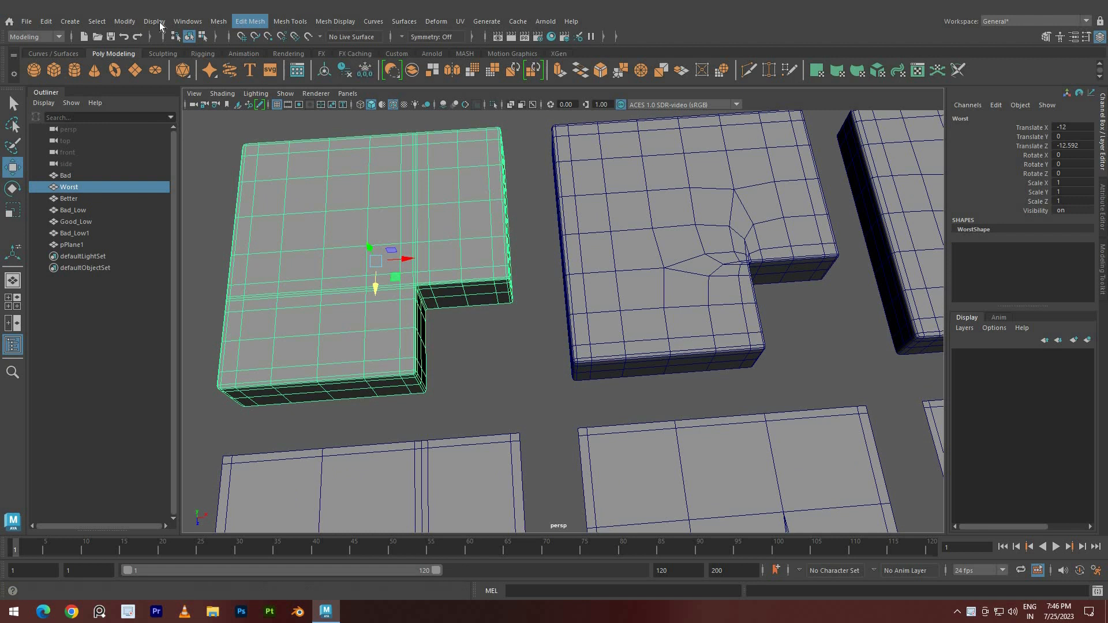
{"action": "left_click", "coordinate": [154, 20]}
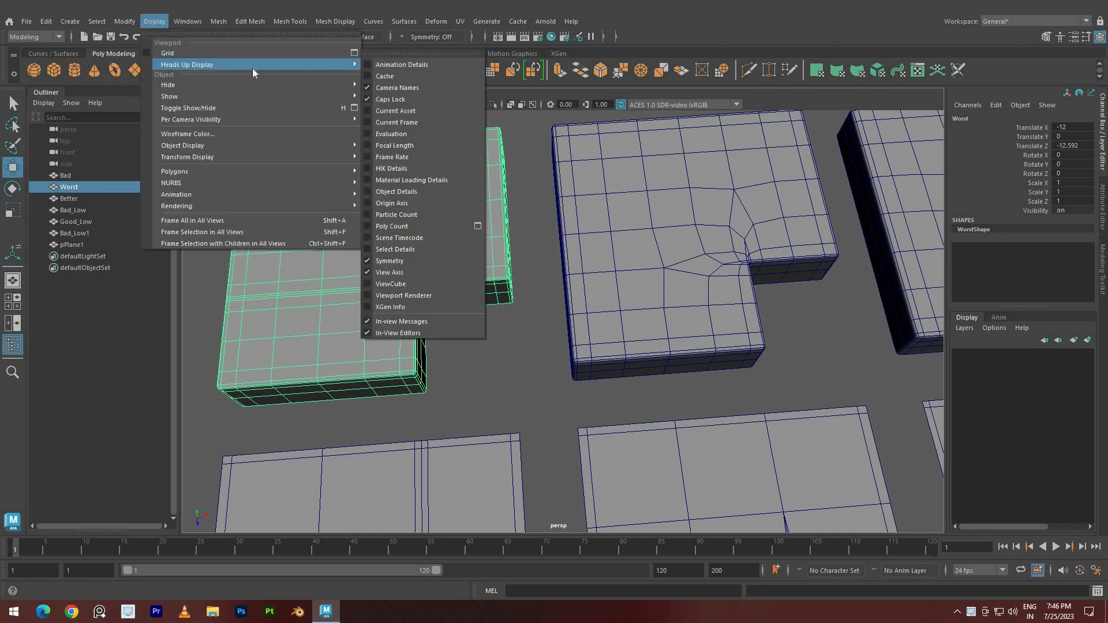
{"action": "mouse_move", "coordinate": [430, 139]}
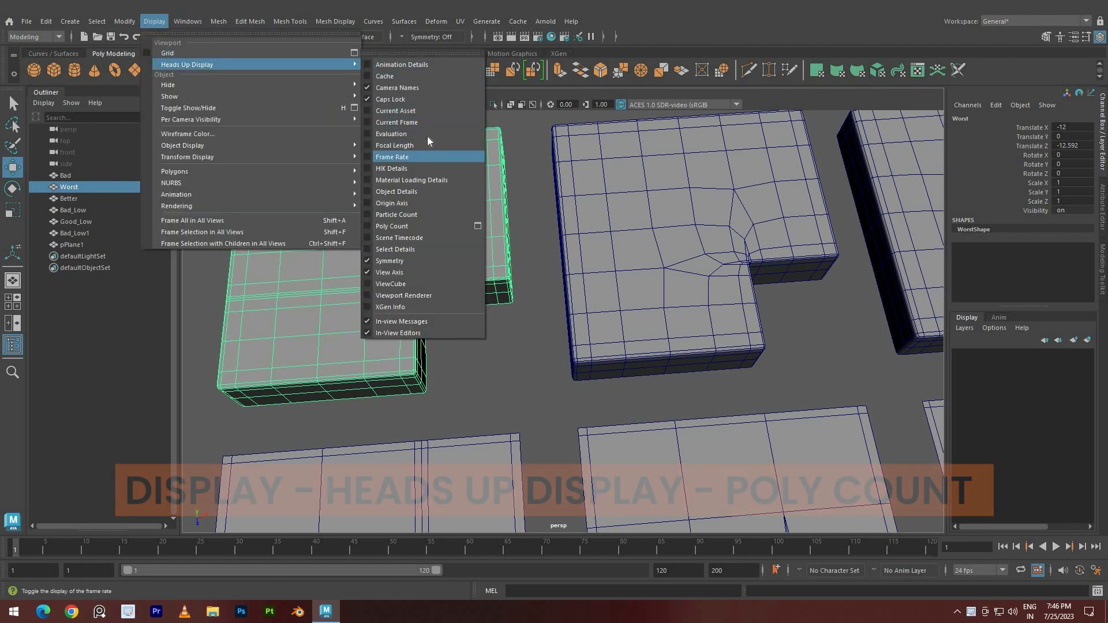
{"action": "left_click", "coordinate": [392, 226]}
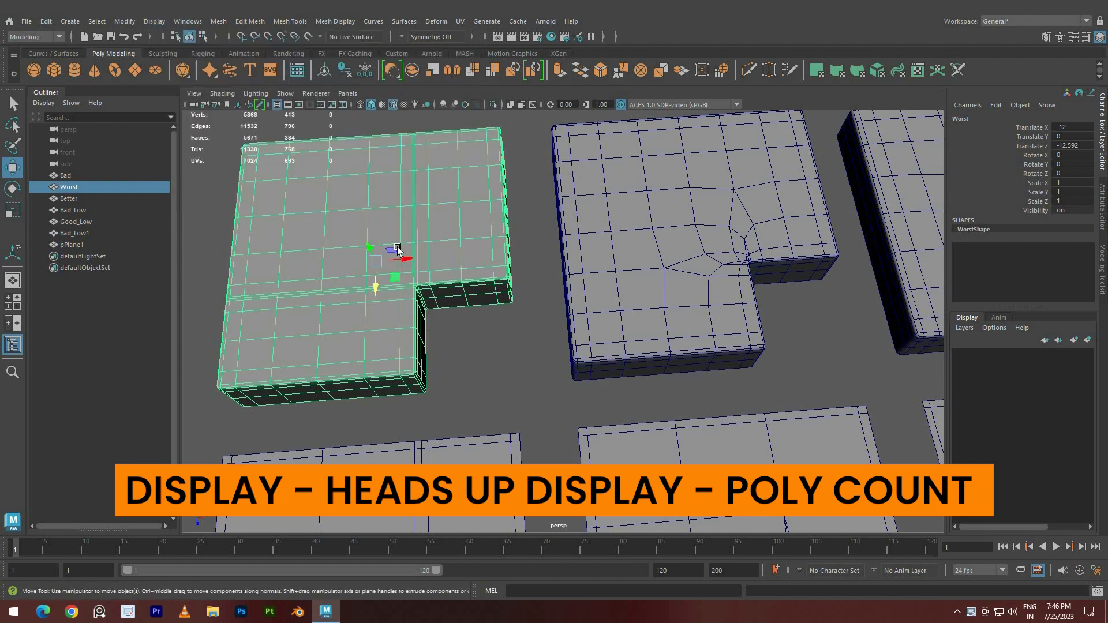
- Select the Bad, Better, and Worst meshes in turn to read their poly counts
{"action": "left_click", "coordinate": [64, 176]}
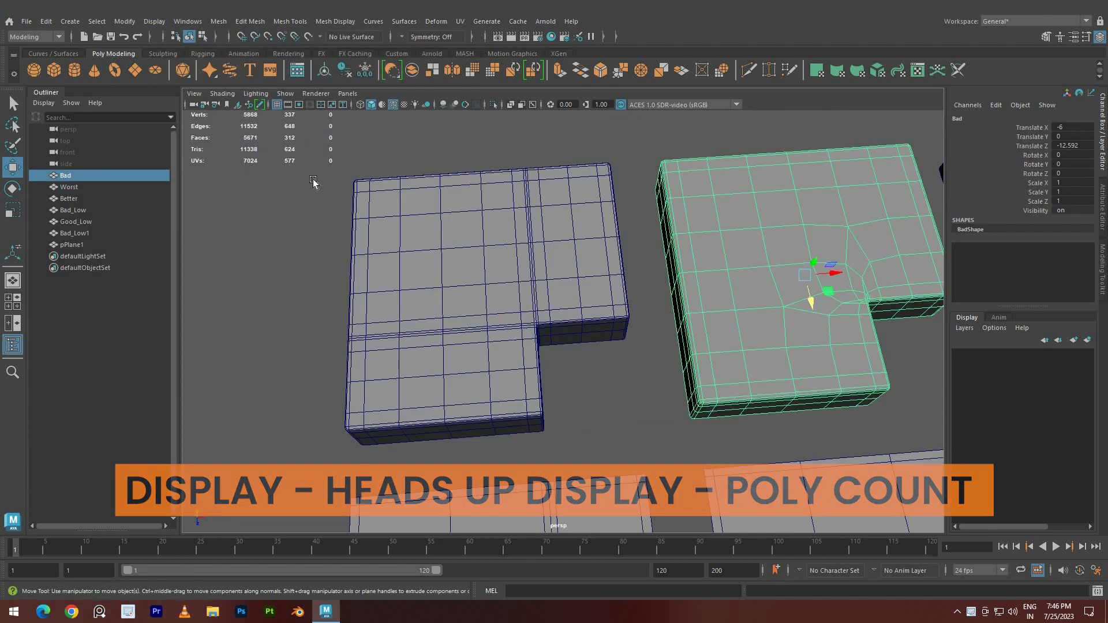
{"action": "left_click", "coordinate": [69, 199]}
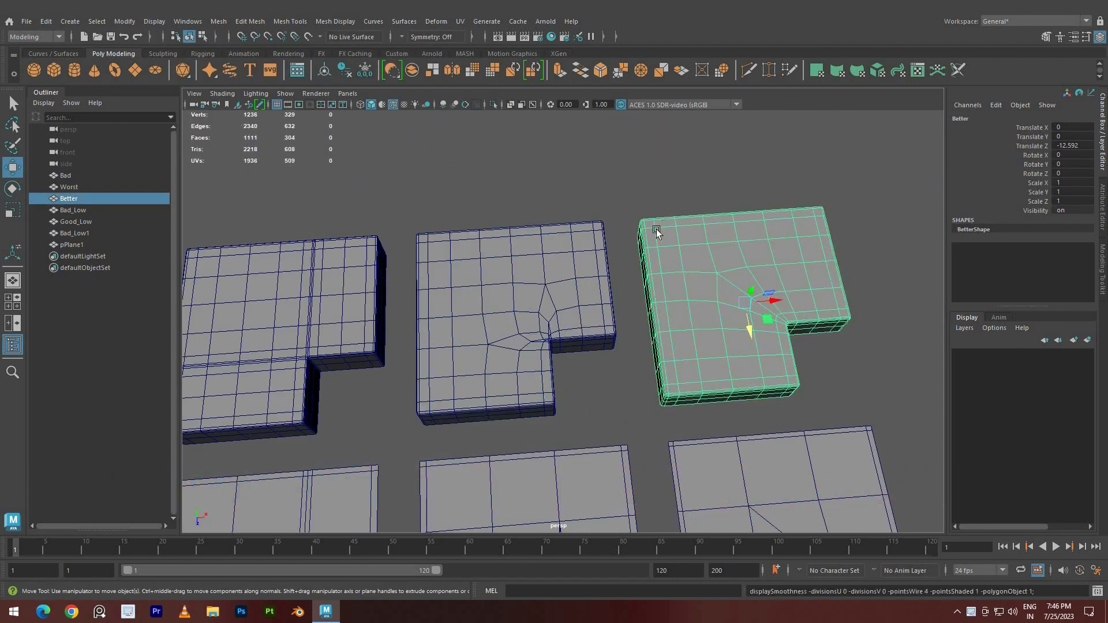
{"action": "left_click", "coordinate": [69, 187]}
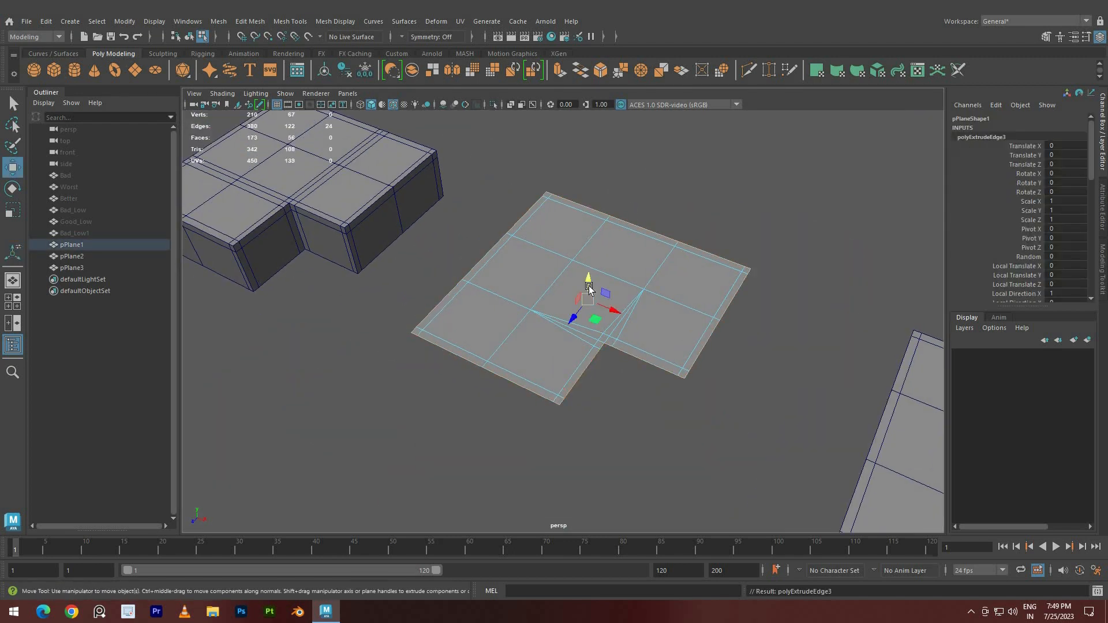
- Extrude the border edges of the low-poly L planes downward into thick blocks
{"action": "right_click", "coordinate": [589, 288]}
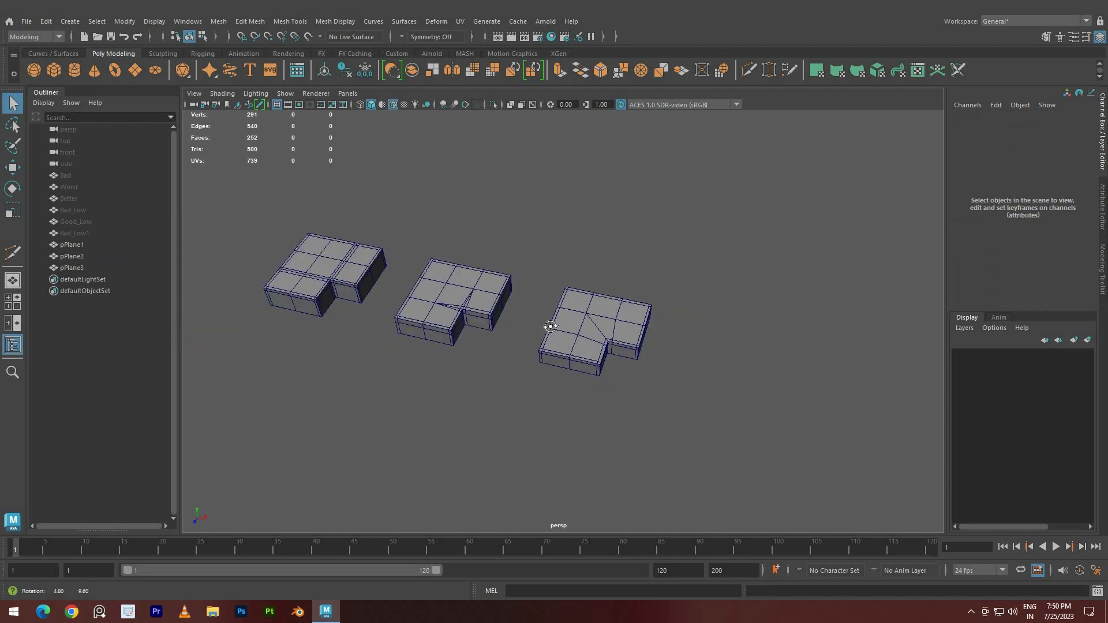
- Orbit to view the blocks from the side, then hide pPlane1–3 and return to the top view
{"action": "left_click_drag", "start_coordinate": [550, 327], "coordinate": [675, 483]}
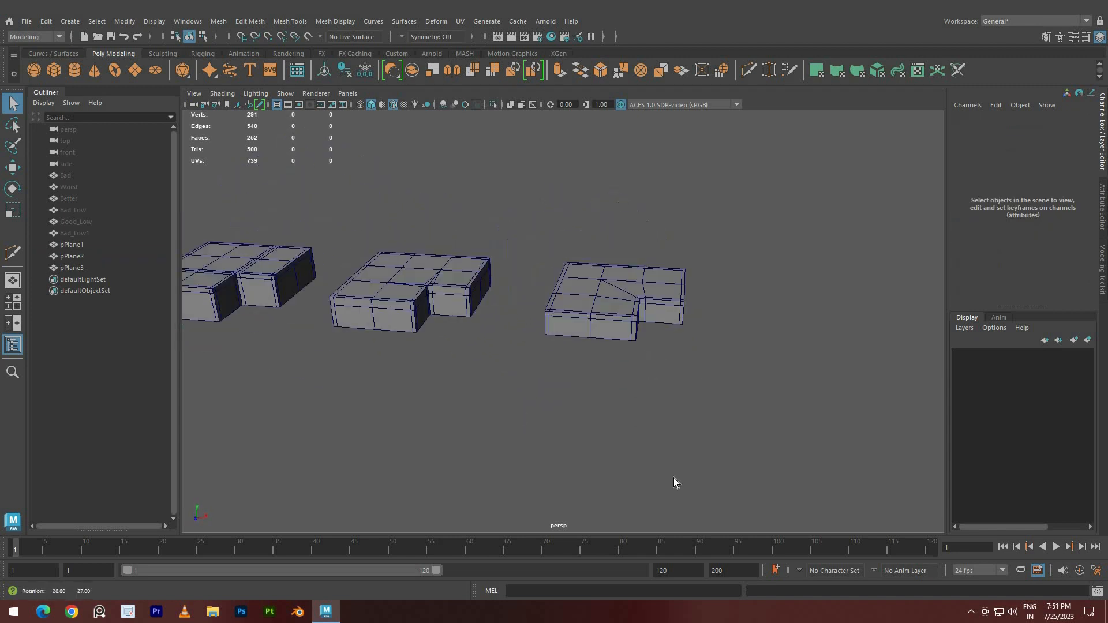
{"action": "left_click", "coordinate": [71, 267]}
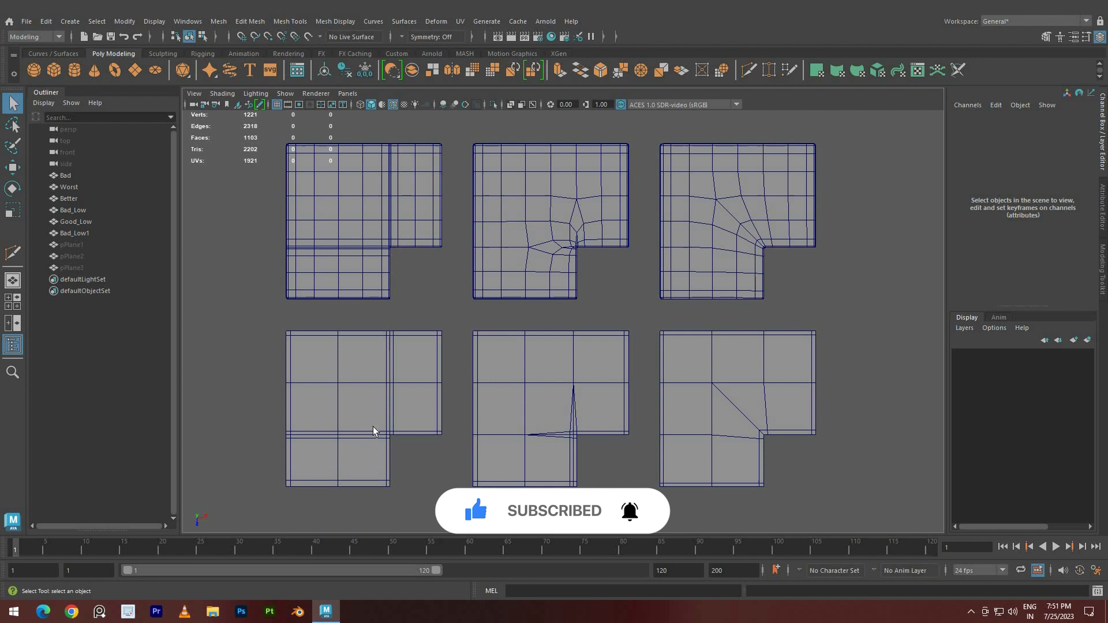
{"action": "mouse_move", "coordinate": [772, 381]}
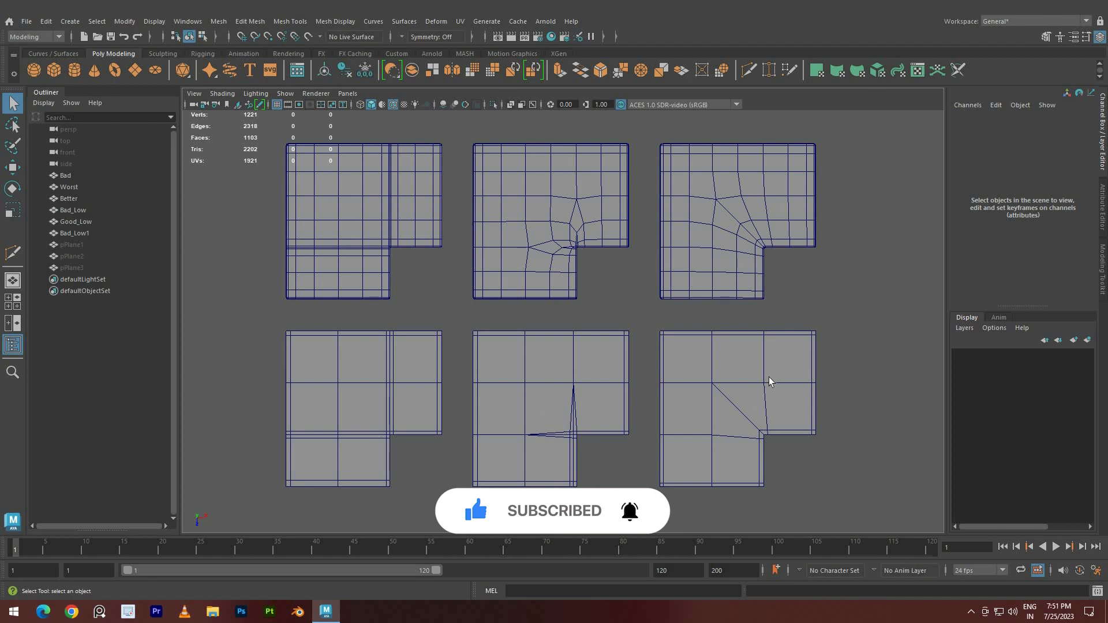